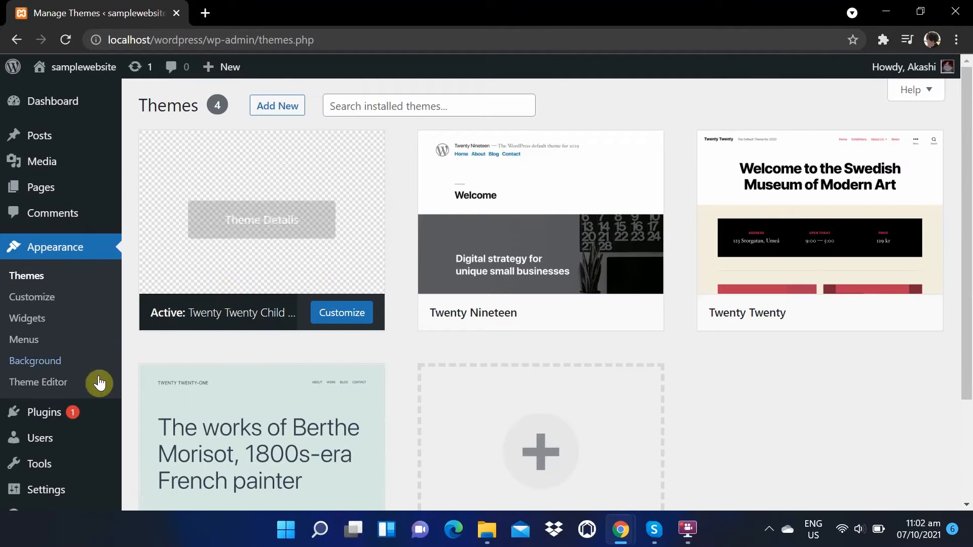
Enter the Theme Editor for the Twenty Twenty Child Theme and accept the 'Heads up' editing warning
{"action": "left_click", "coordinate": [39, 382]}
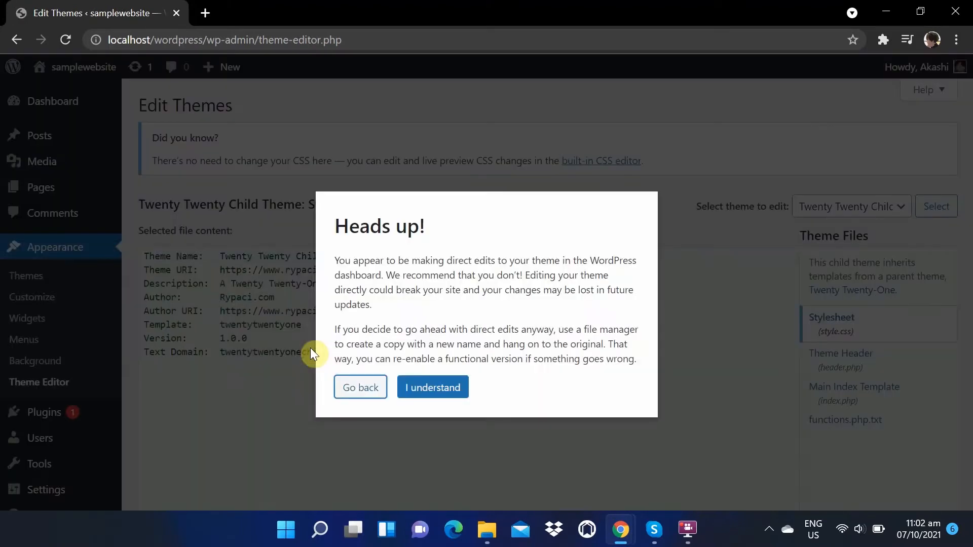
{"action": "left_click", "coordinate": [432, 387]}
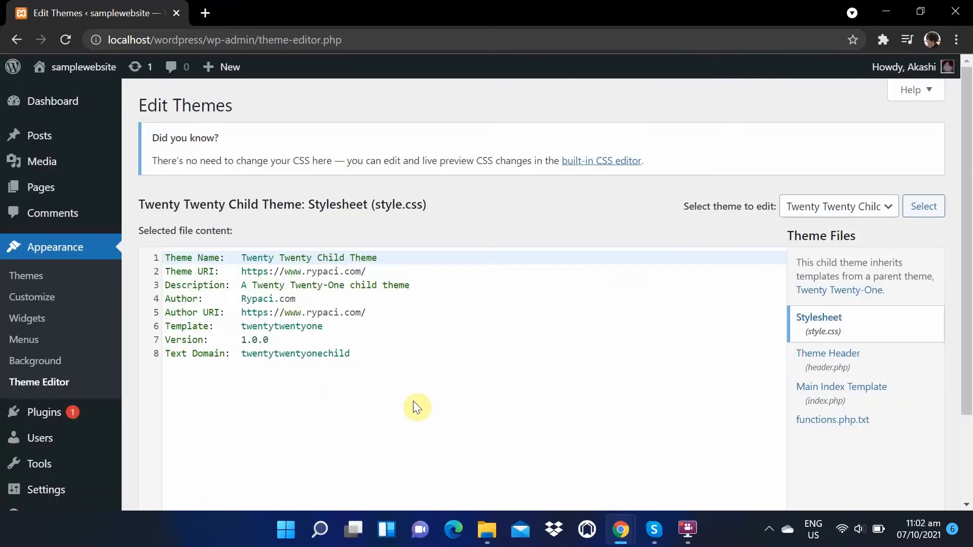
{"action": "left_click", "coordinate": [836, 206]}
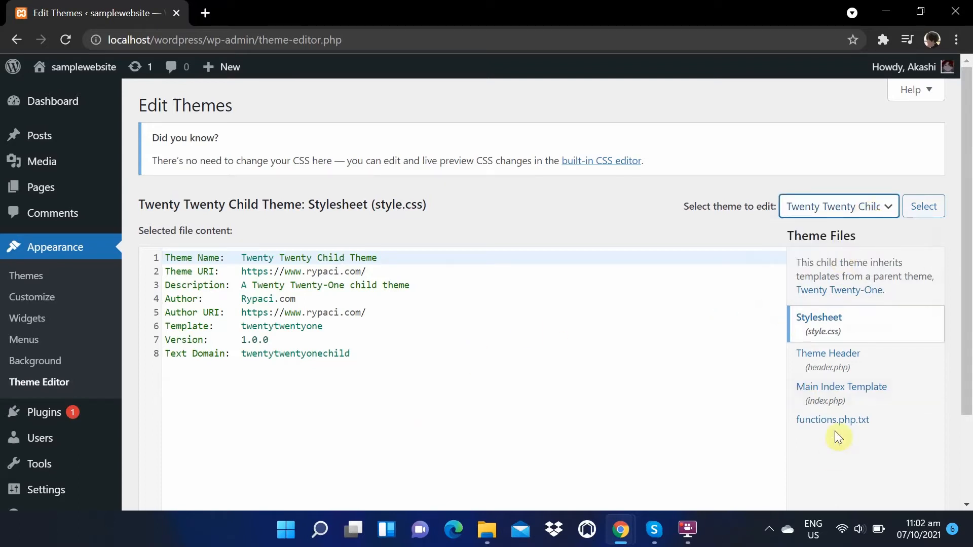
{"action": "mouse_move", "coordinate": [836, 330]}
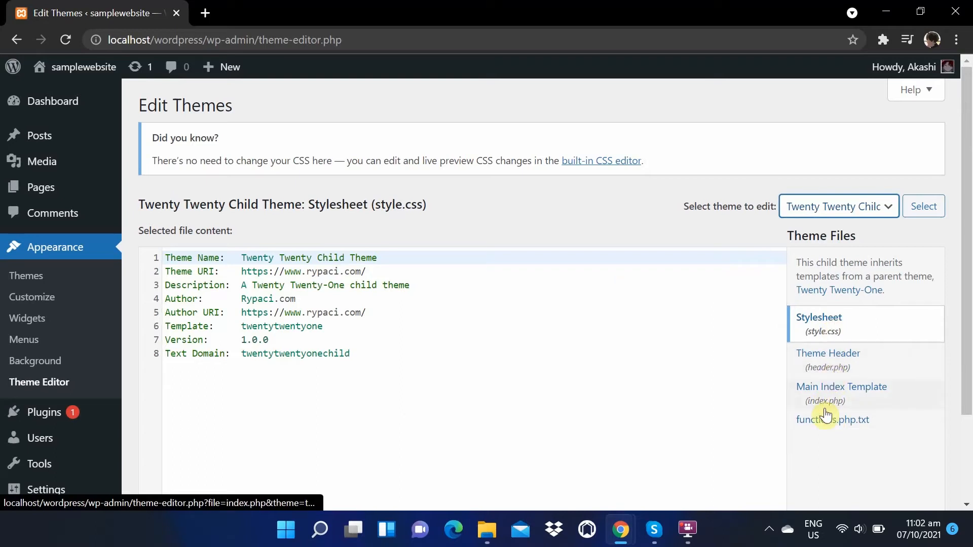
{"action": "mouse_move", "coordinate": [836, 462]}
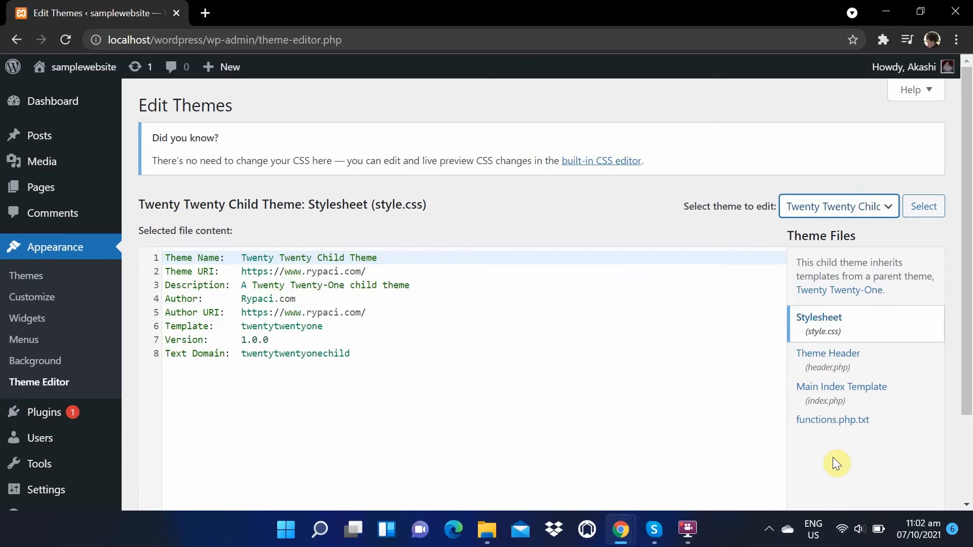
Navigate to C:\xampp\htdocs\wordpress\wp-content\themes, listing the theme folders
{"action": "scroll", "scroll_direction": "down", "scroll_amount": 3}
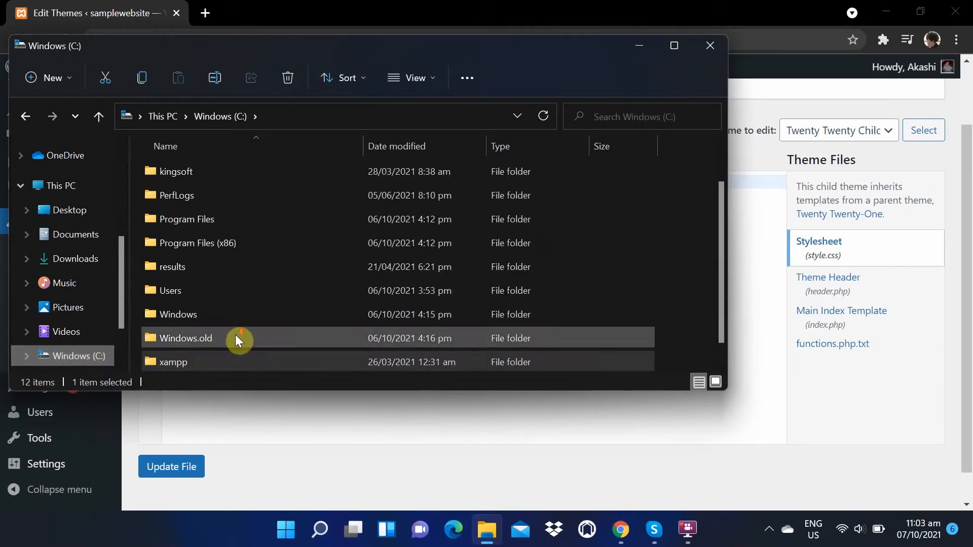
{"action": "double_click", "coordinate": [174, 362]}
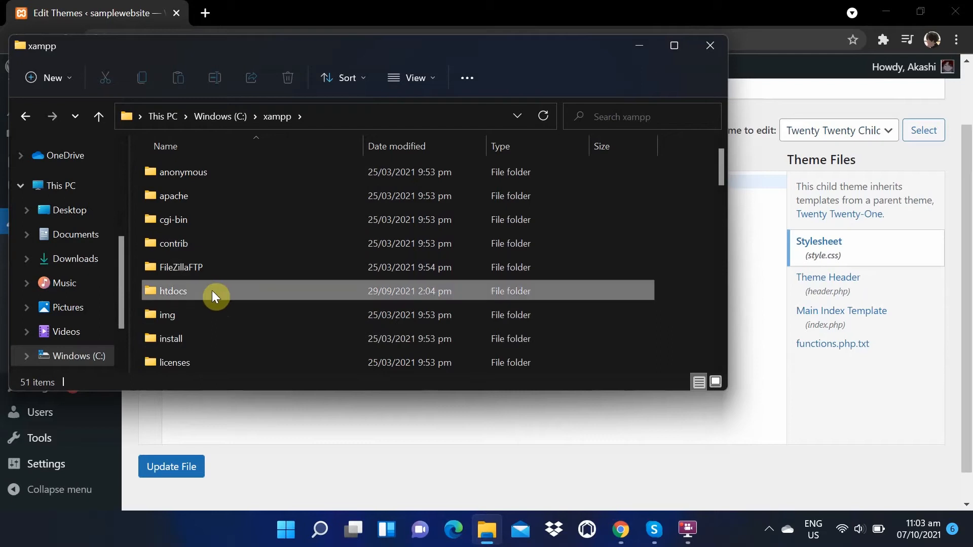
{"action": "double_click", "coordinate": [172, 291]}
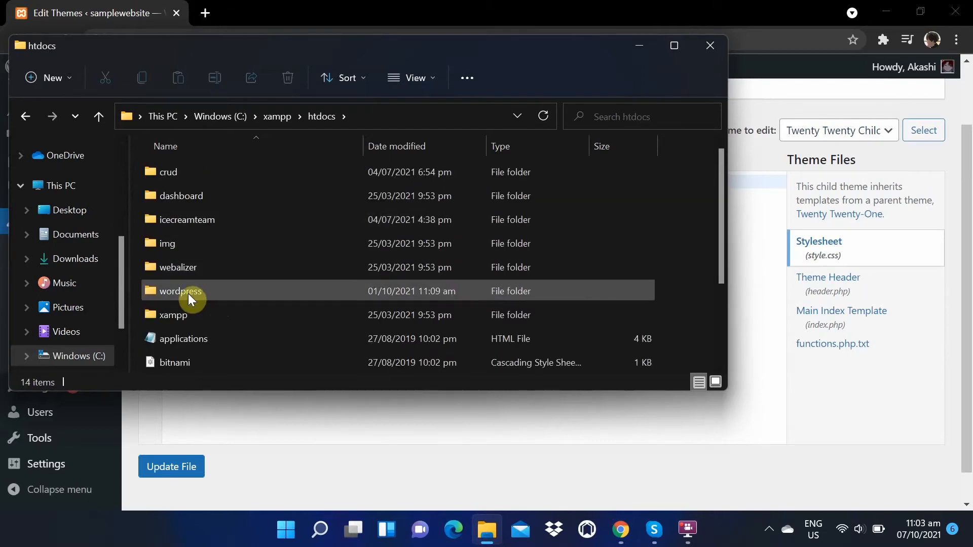
{"action": "left_click", "coordinate": [180, 291]}
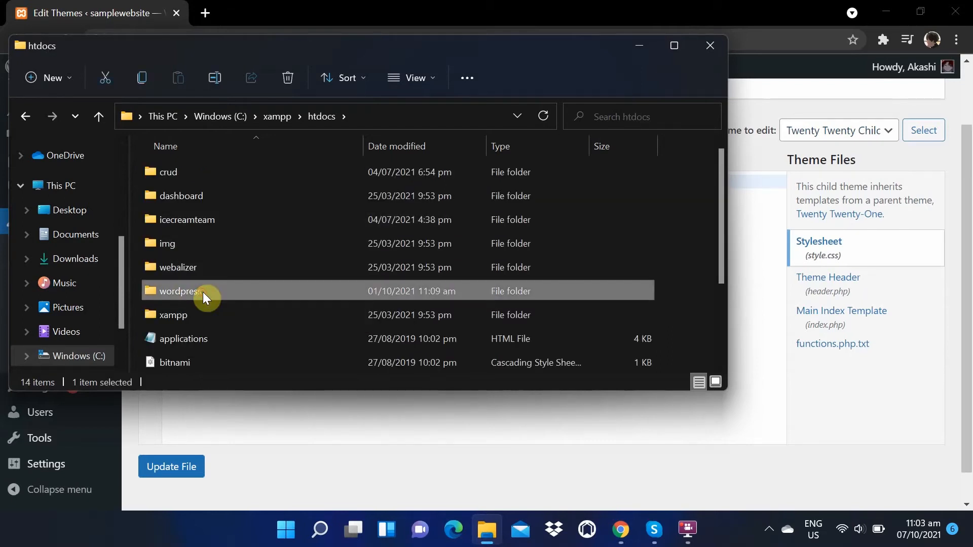
{"action": "double_click", "coordinate": [177, 290]}
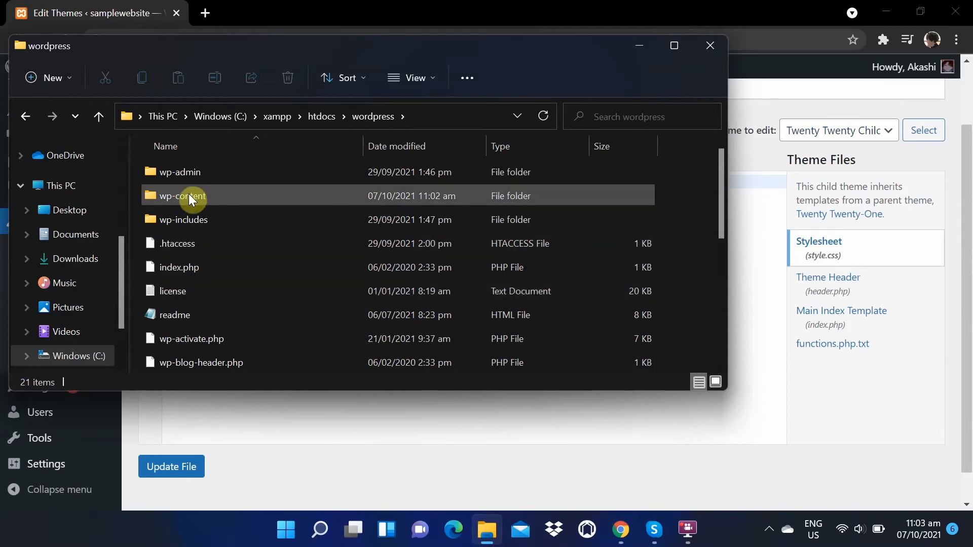
{"action": "double_click", "coordinate": [180, 196]}
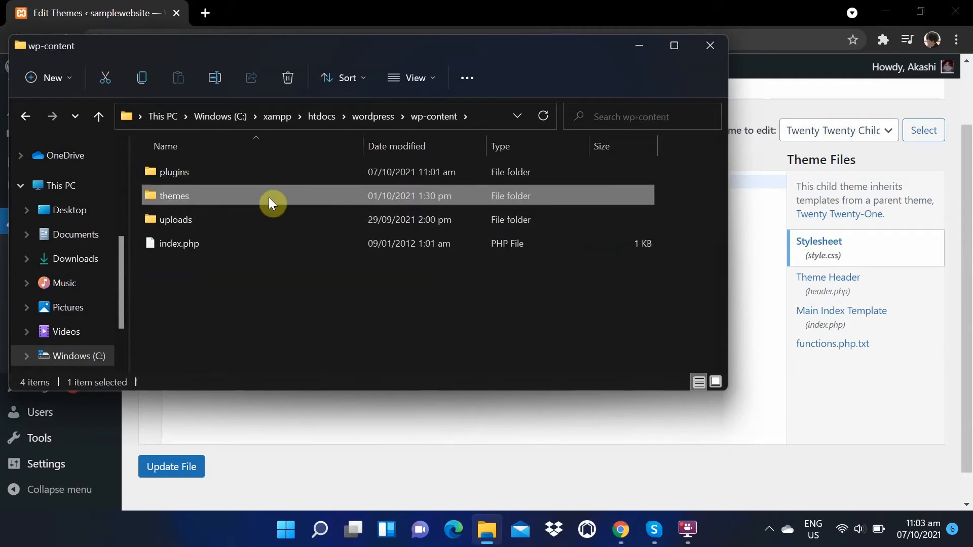
{"action": "double_click", "coordinate": [174, 196]}
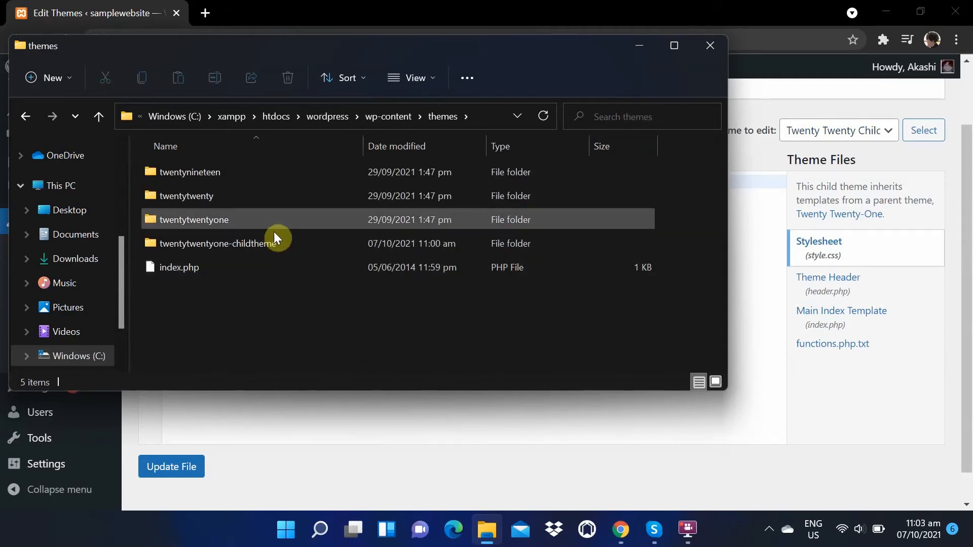
{"action": "mouse_move", "coordinate": [256, 220]}
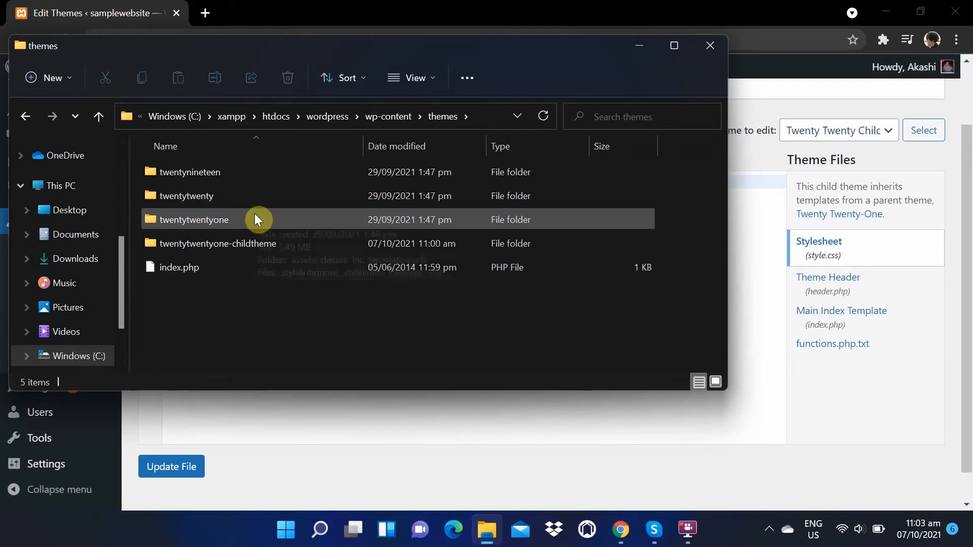
{"action": "mouse_move", "coordinate": [213, 223]}
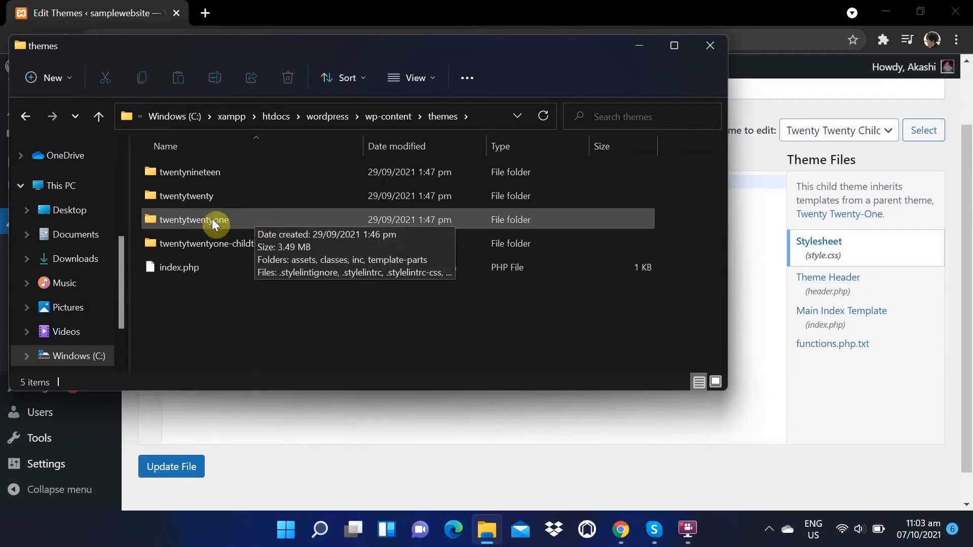
Copy footer.php from the parent twentytwentyone theme folder
{"action": "double_click", "coordinate": [193, 220]}
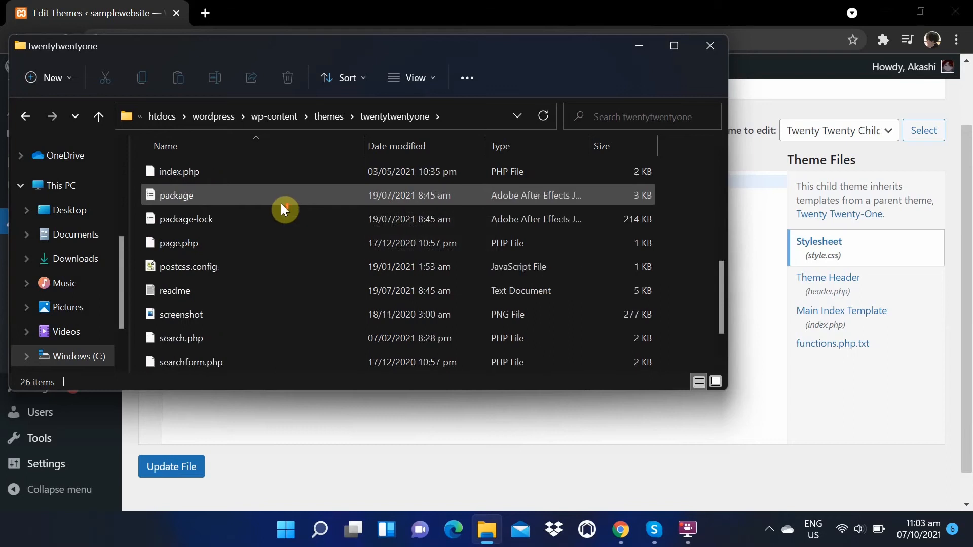
{"action": "scroll", "scroll_direction": "down", "scroll_amount": 3}
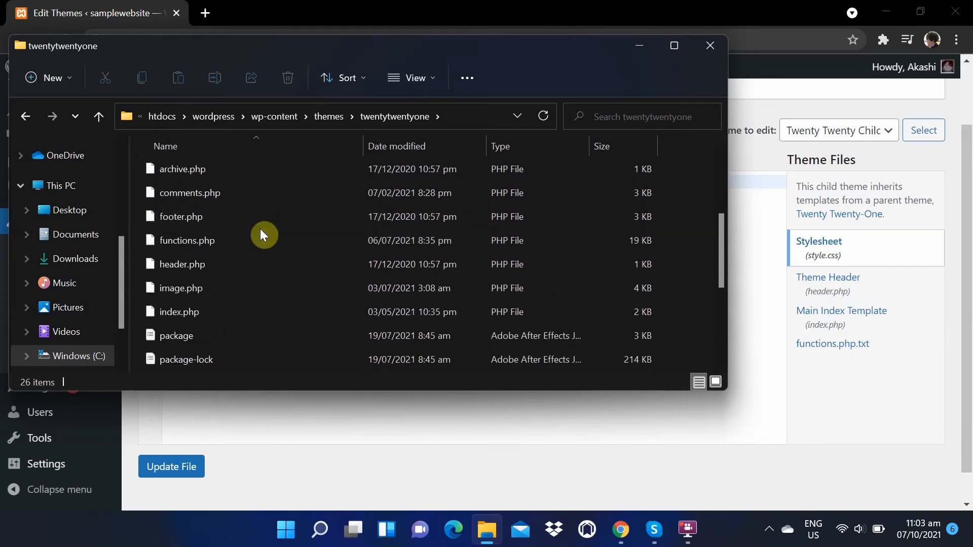
{"action": "right_click", "coordinate": [181, 216]}
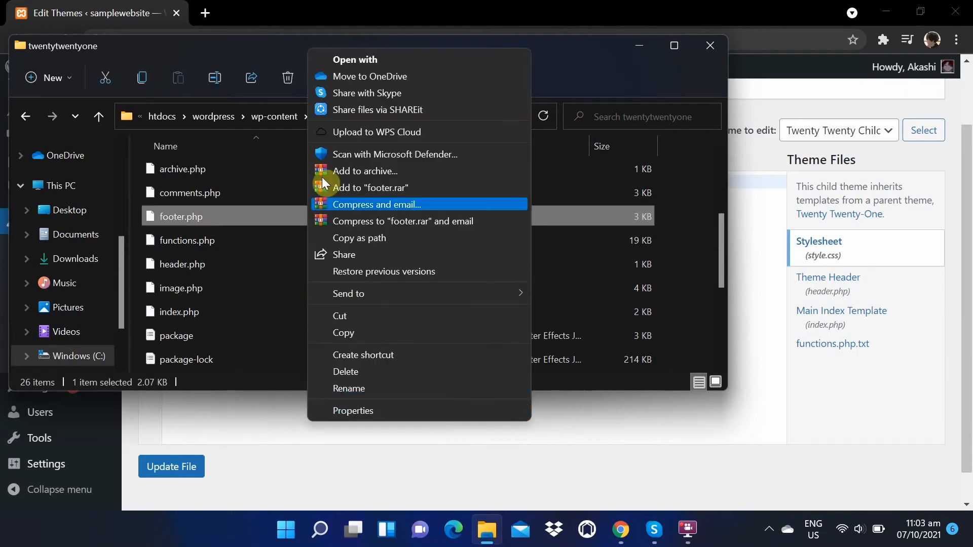
{"action": "left_click", "coordinate": [266, 263]}
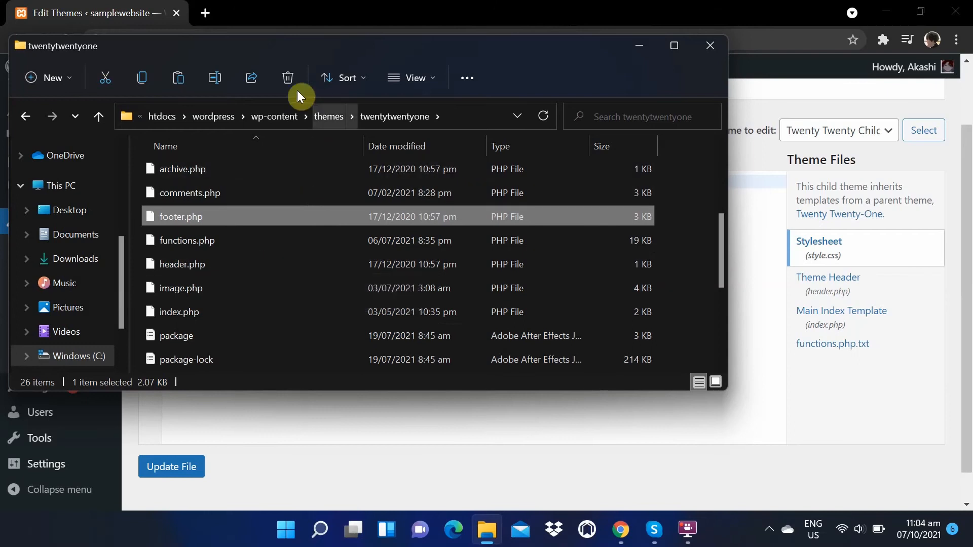
Return to themes and paste footer.php into the twentytwentyone-childtheme folder
{"action": "left_click", "coordinate": [328, 117]}
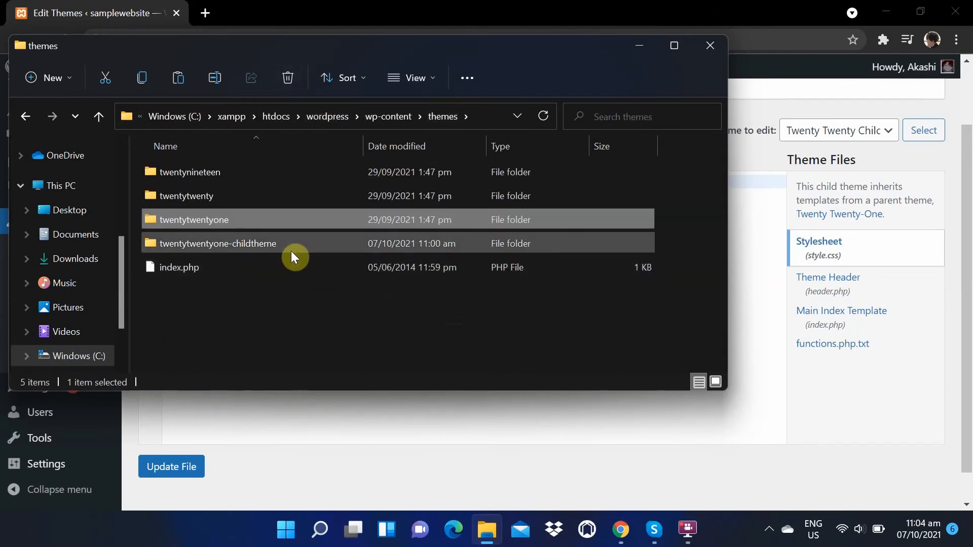
{"action": "double_click", "coordinate": [217, 244]}
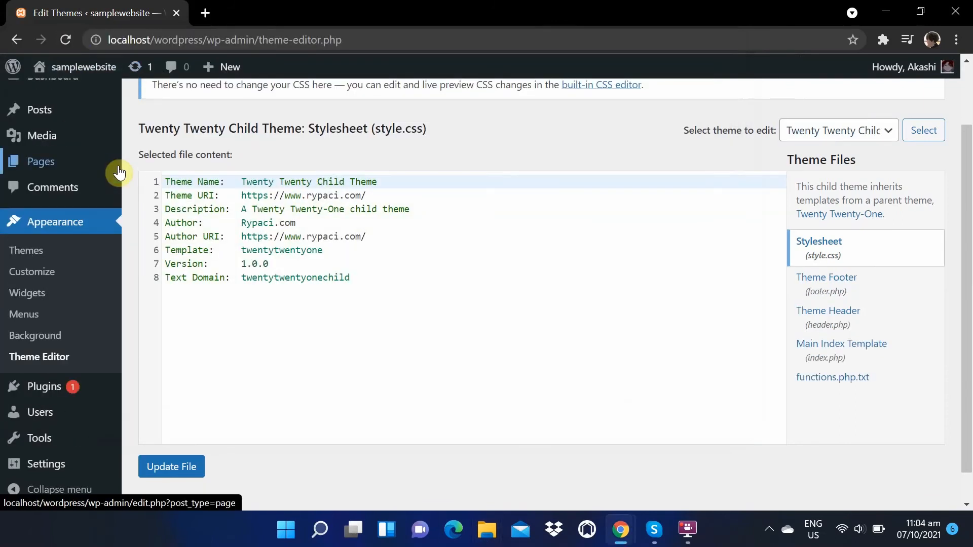
{"action": "mouse_move", "coordinate": [374, 217]}
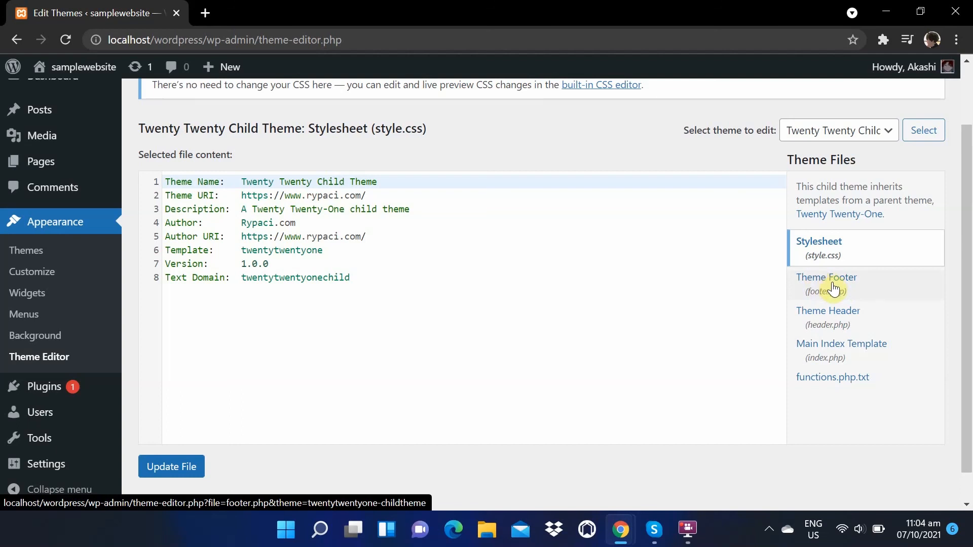
View the child theme's Theme Footer (footer.php) and read its code through to the end
{"action": "left_click", "coordinate": [826, 278]}
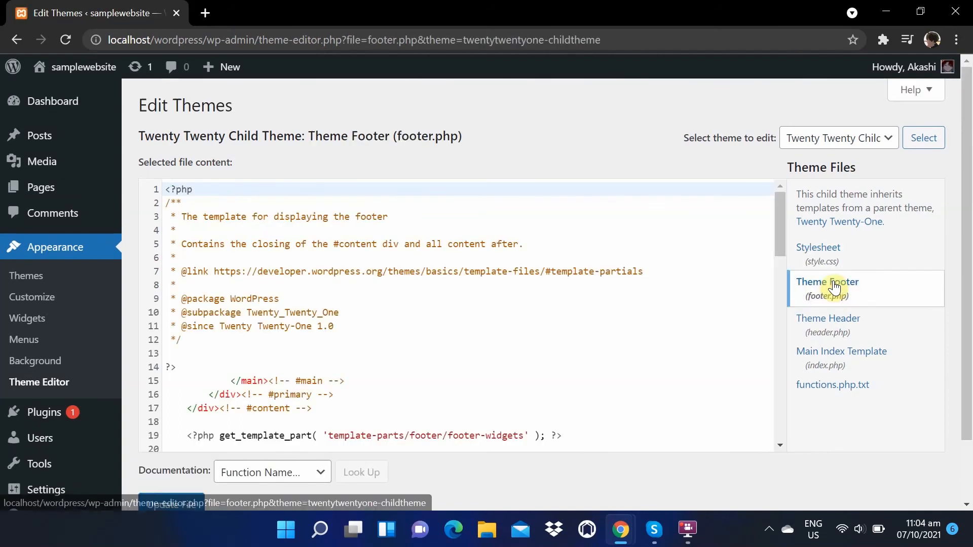
{"action": "scroll", "scroll_direction": "down", "scroll_amount": 3}
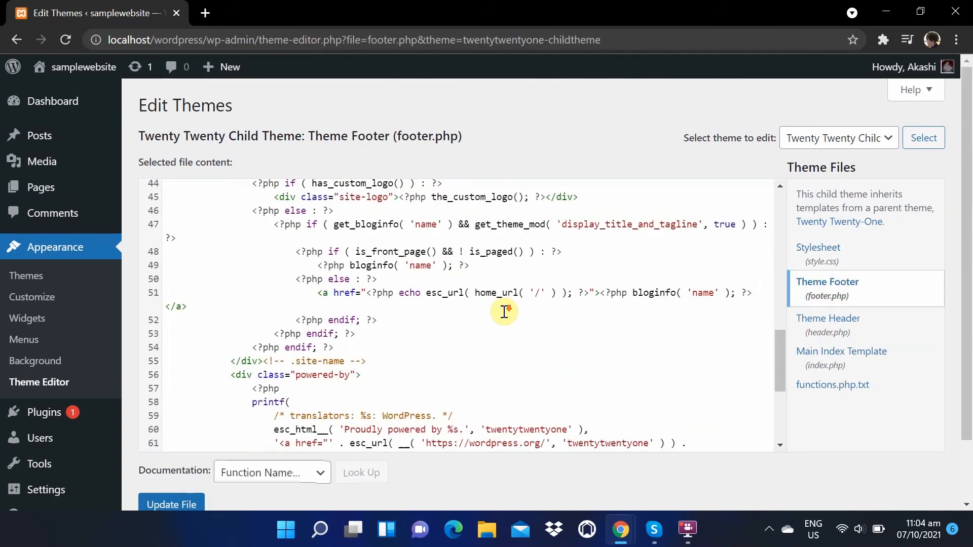
{"action": "scroll", "scroll_direction": "down", "scroll_amount": 3}
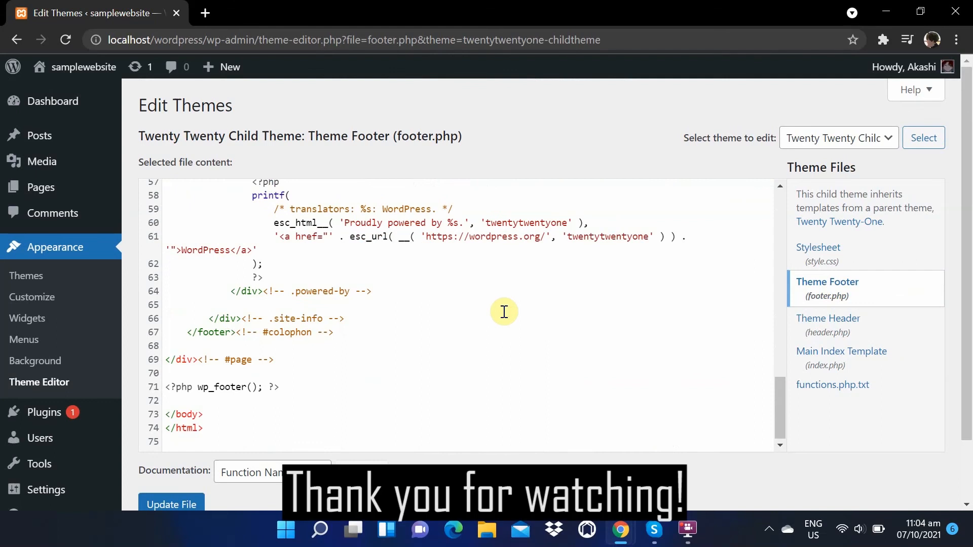